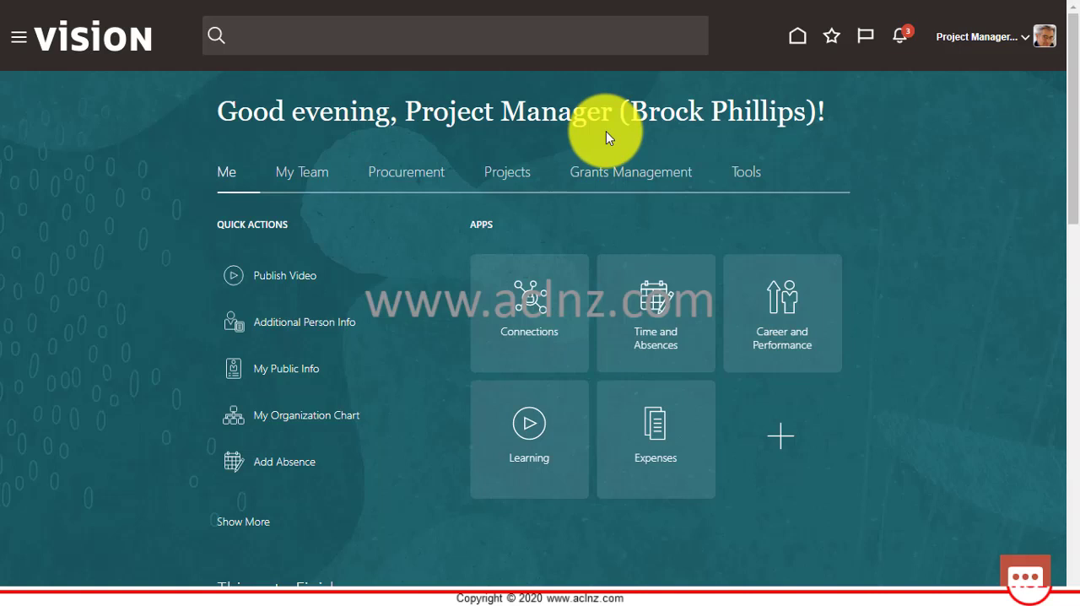
mouse_move(245, 93)
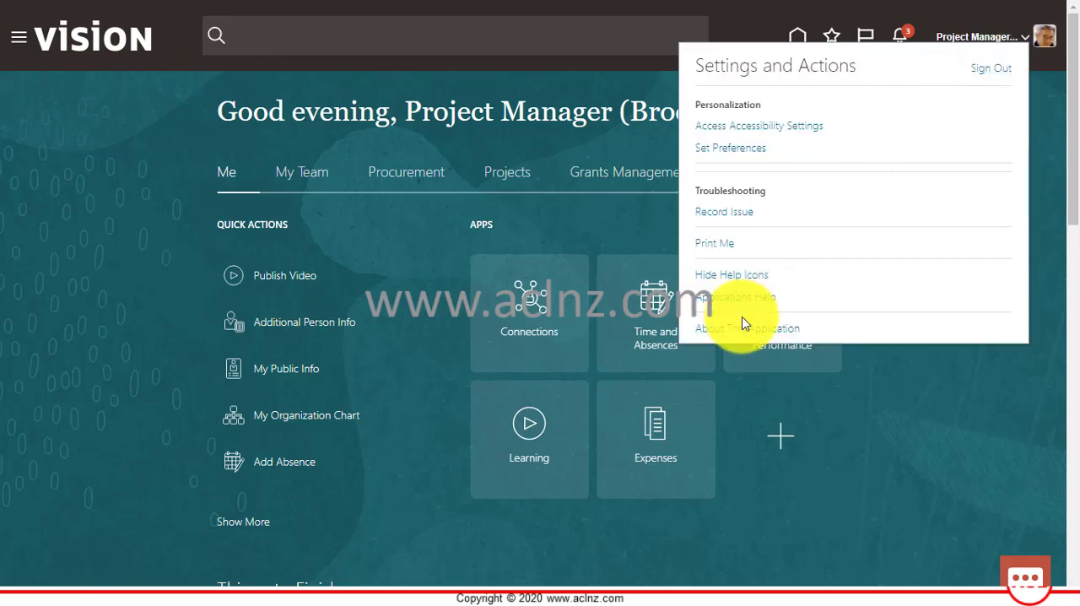
Show About This Application, revealing Oracle Cloud Application 21D (11.13.21.10.0)
left_click(749, 327)
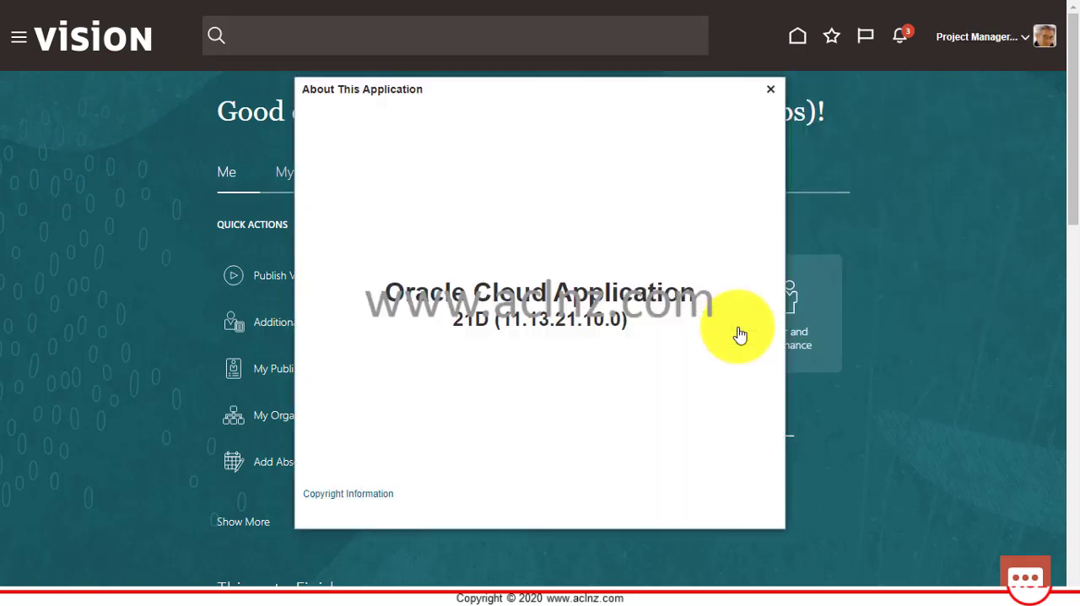
mouse_move(641, 331)
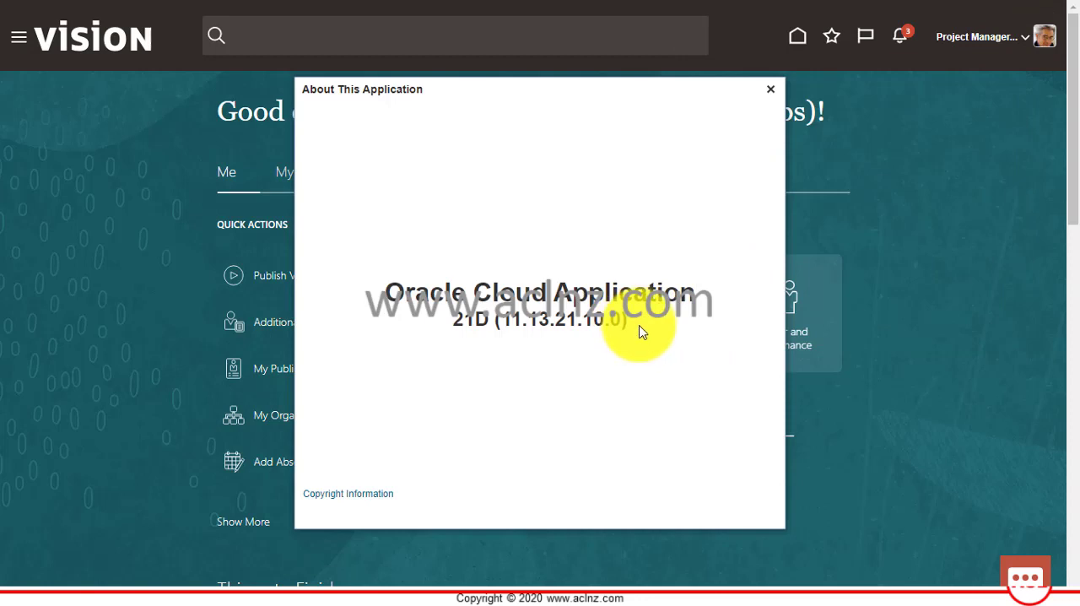
mouse_move(648, 324)
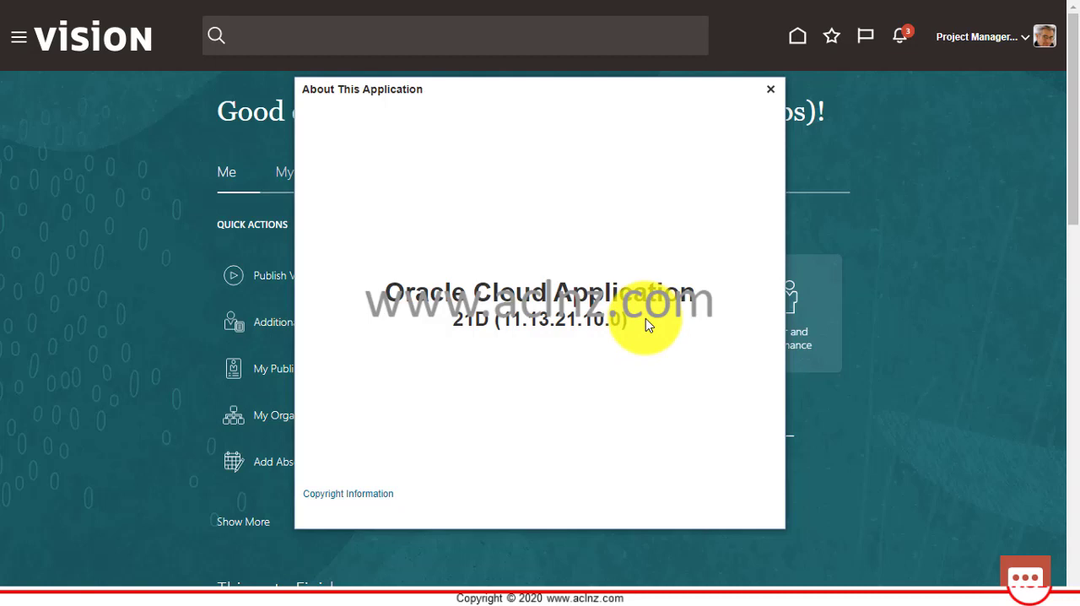
mouse_move(762, 104)
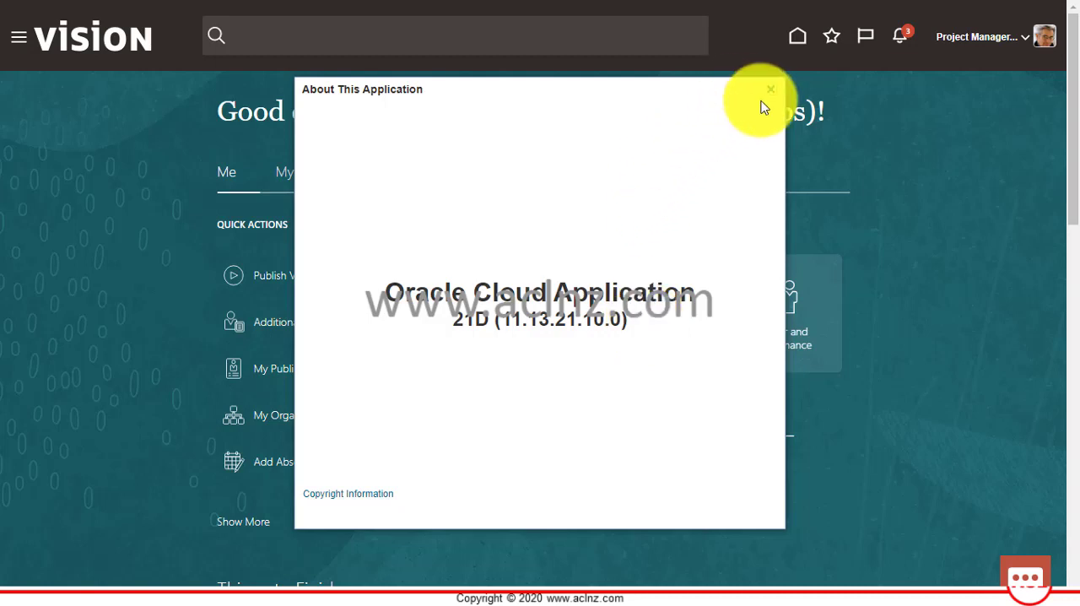
Dismiss the version details and return to the Fusion Cloud home page
left_click(770, 90)
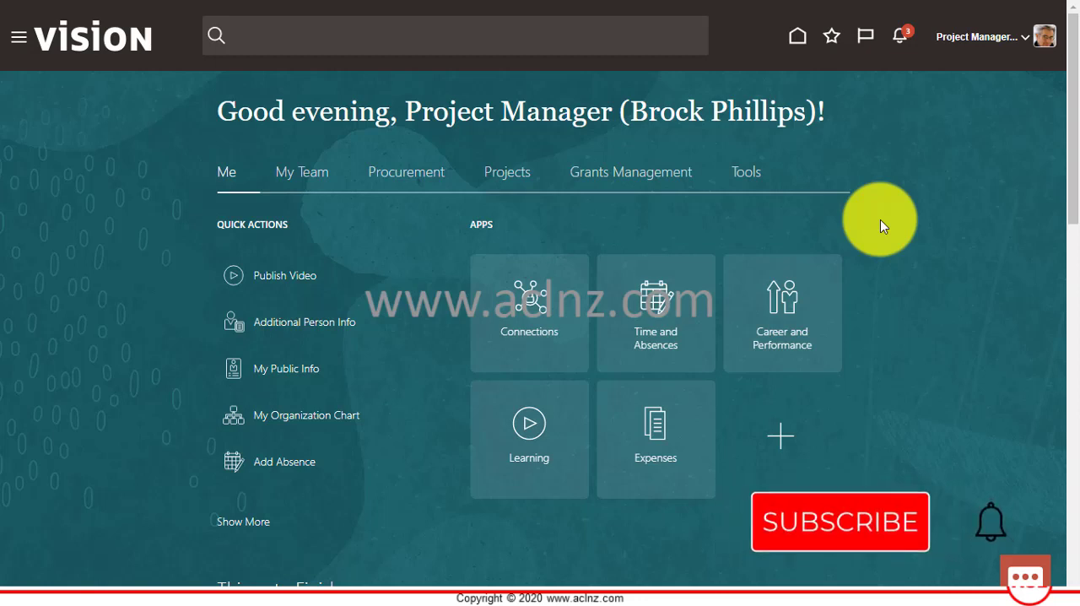
left_click(840, 522)
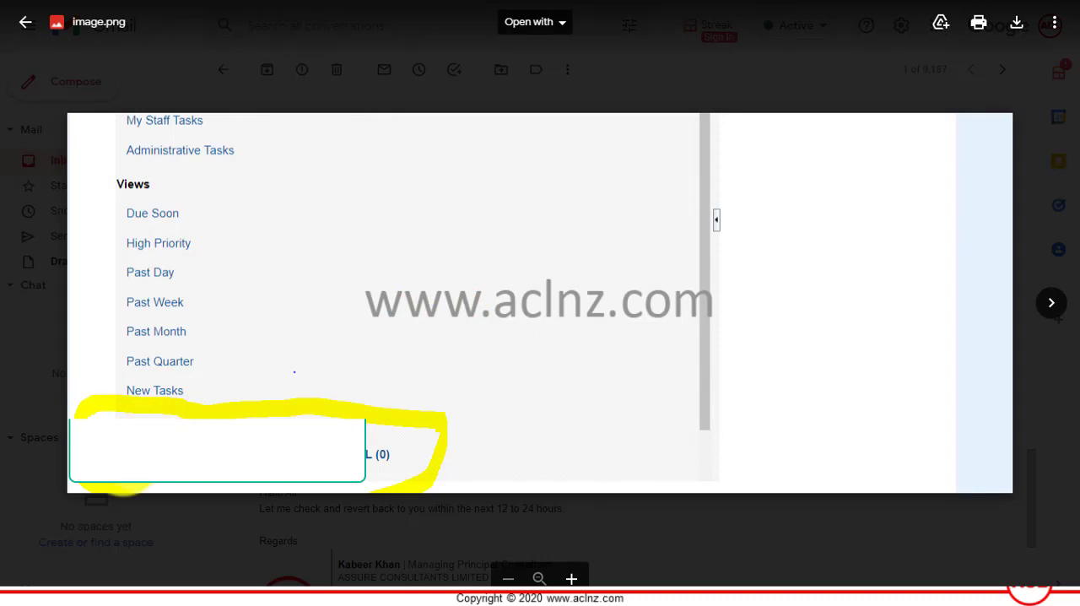
mouse_move(417, 466)
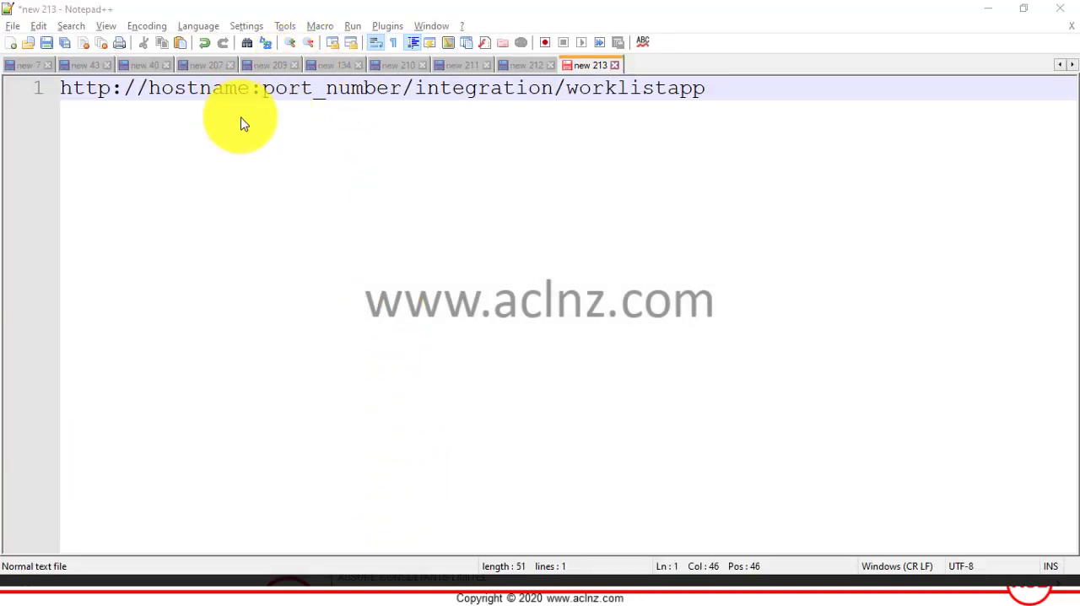
mouse_move(196, 167)
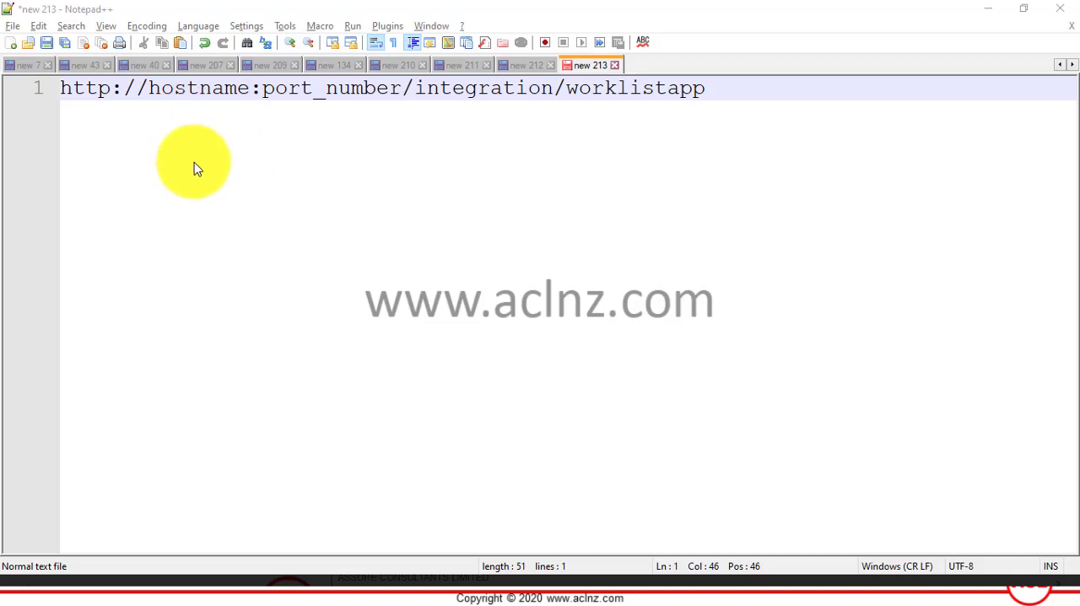
mouse_move(132, 219)
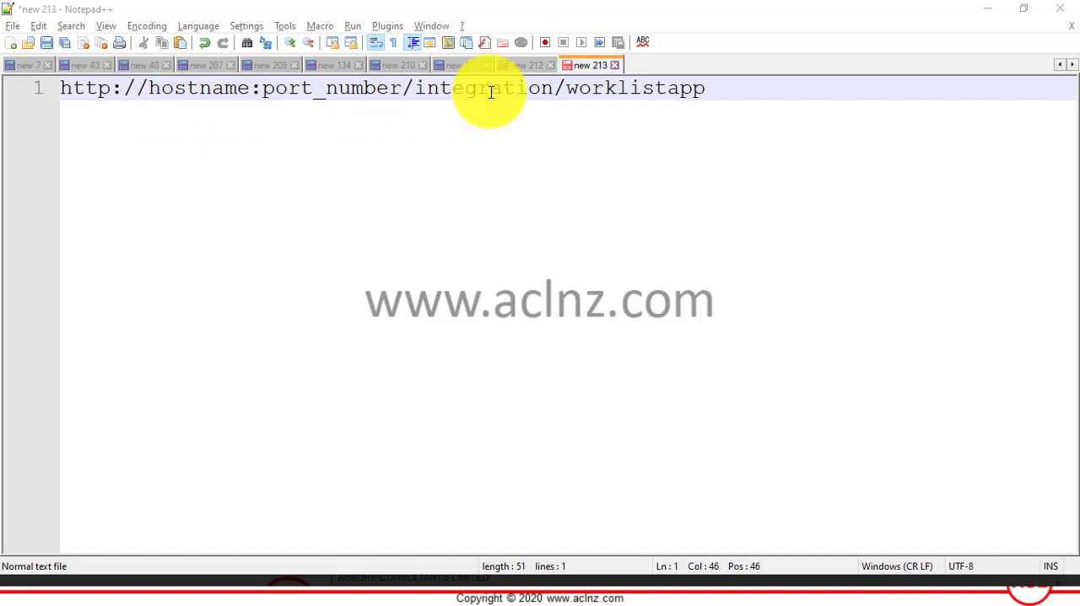
mouse_move(549, 101)
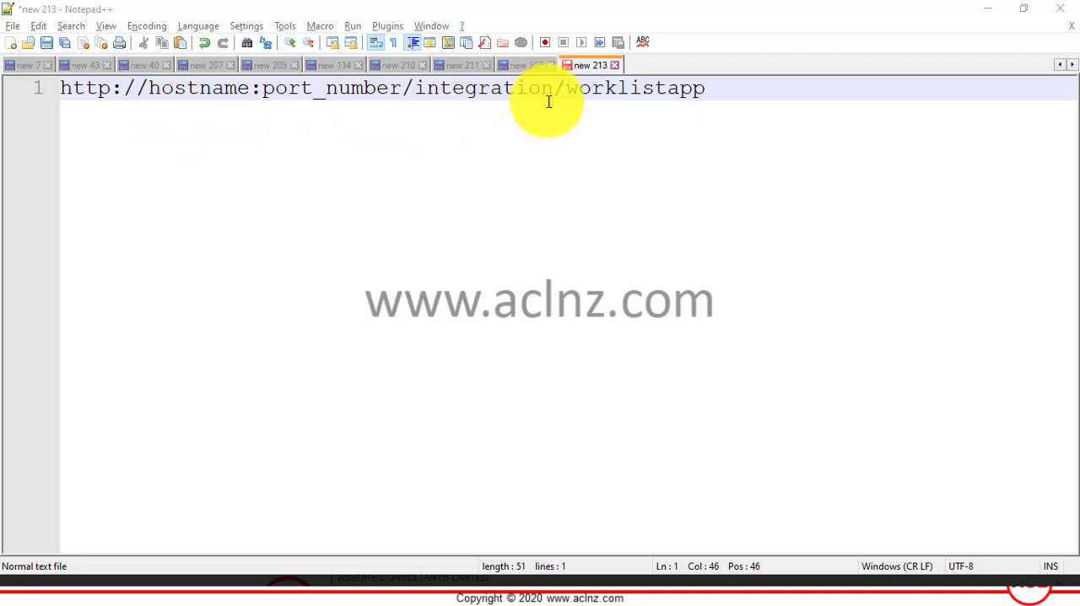
mouse_move(565, 88)
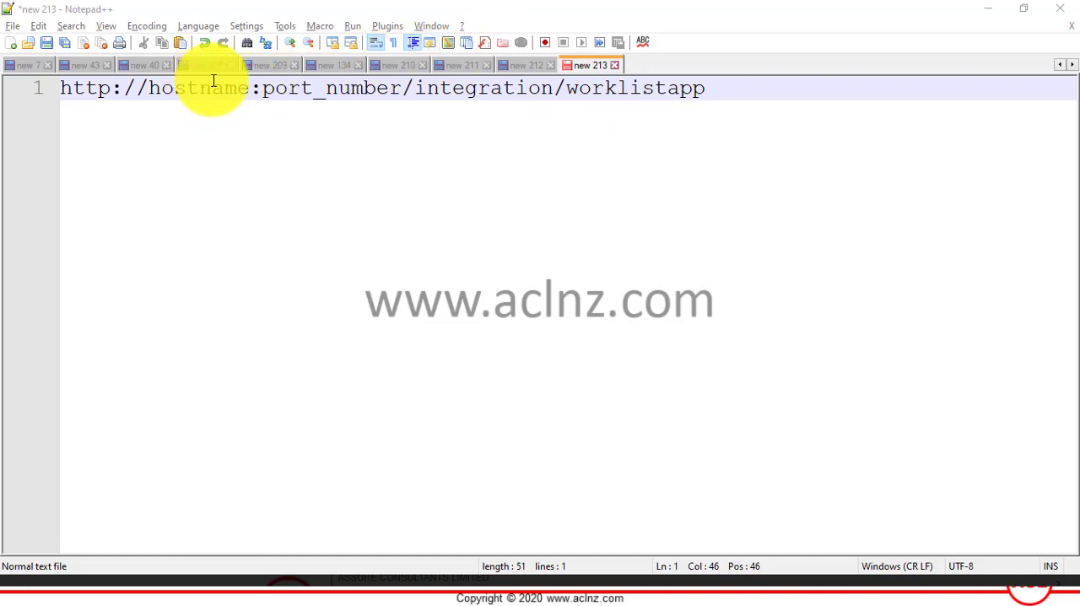
left_click_drag(413, 88, 627, 88)
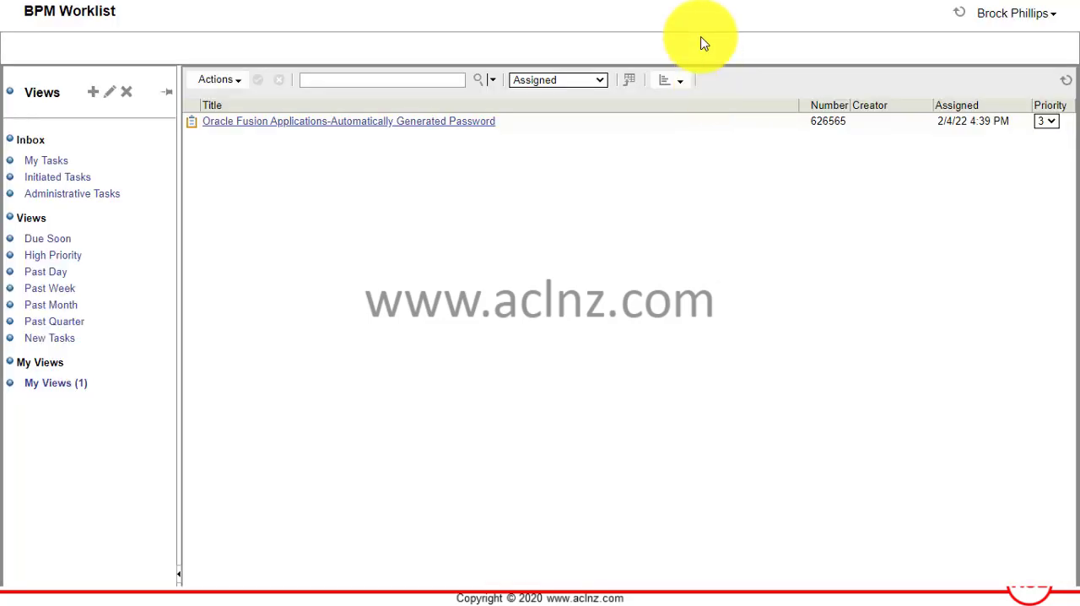
mouse_move(142, 65)
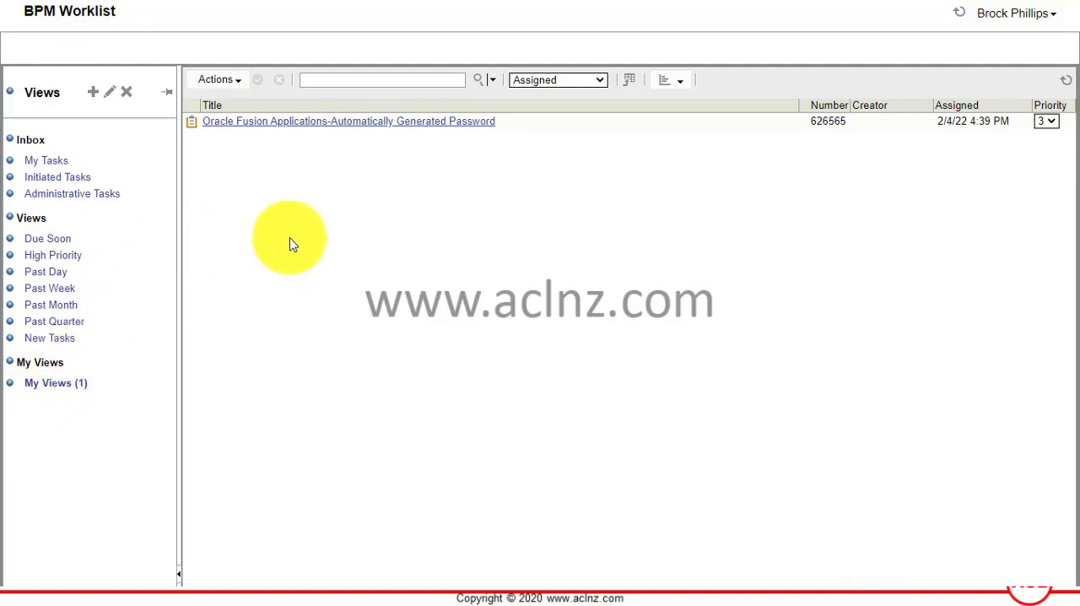
mouse_move(54, 383)
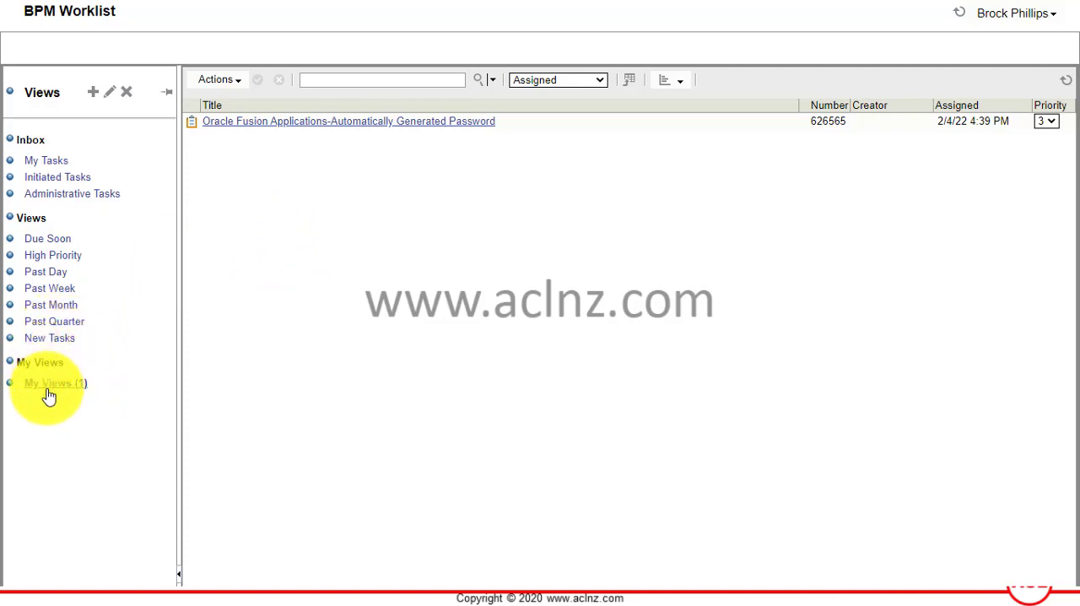
Select My Views and bring up the custom view's Edit User View dialog
left_click(54, 383)
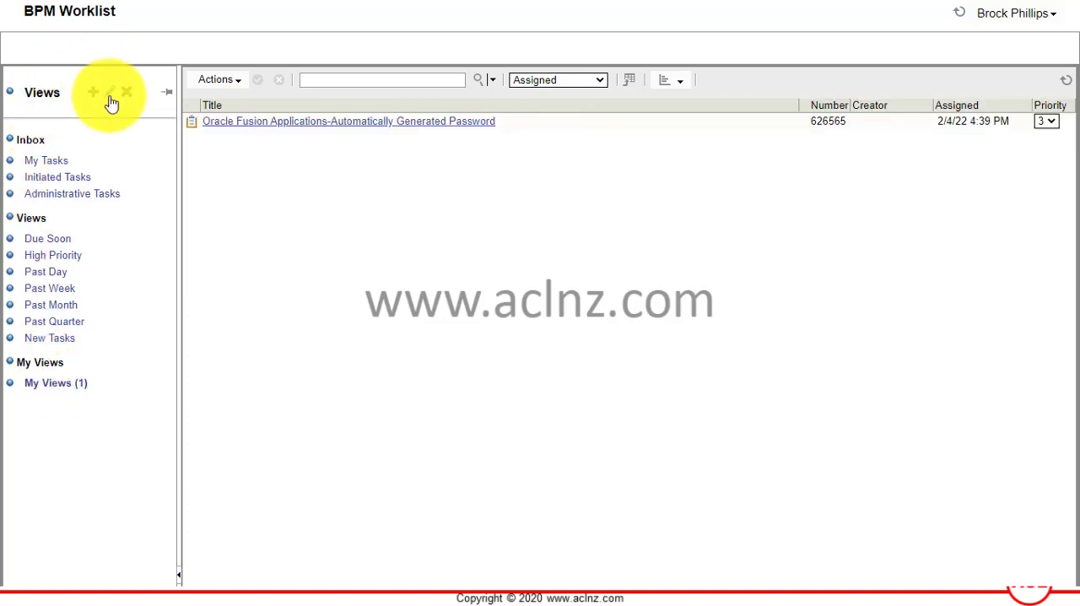
mouse_move(108, 95)
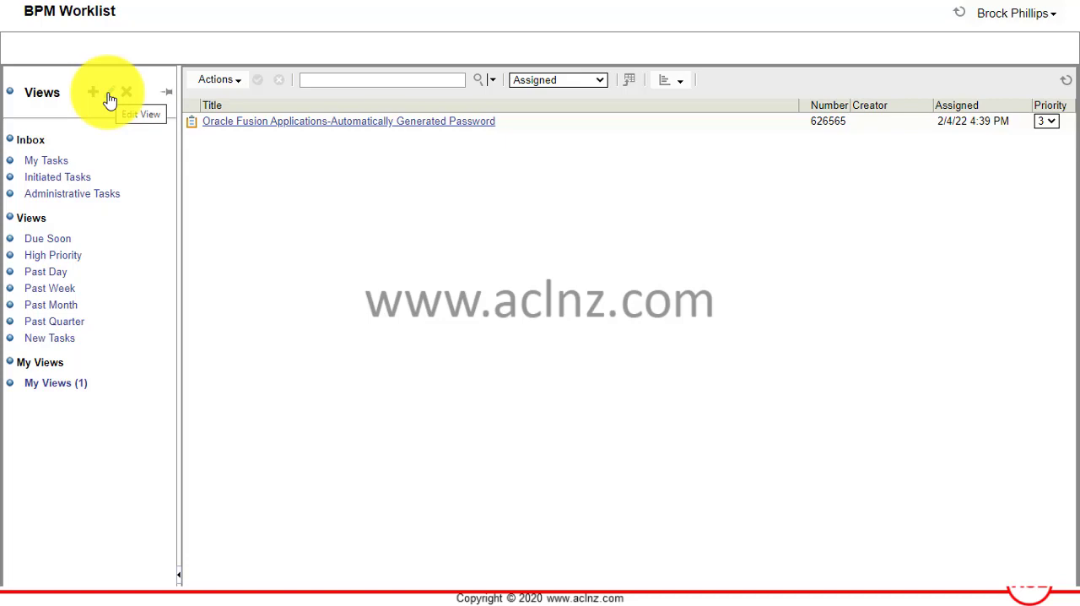
left_click(108, 92)
type("My Notification")
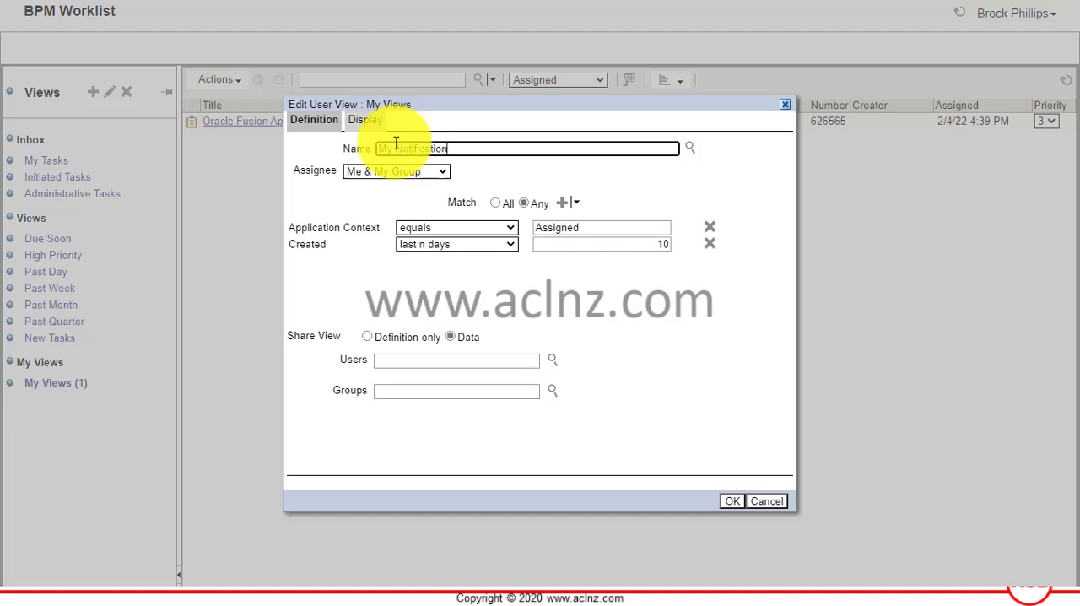
Change the view's Name to 'My Notification from all Fusion Application Sources'
type("from")
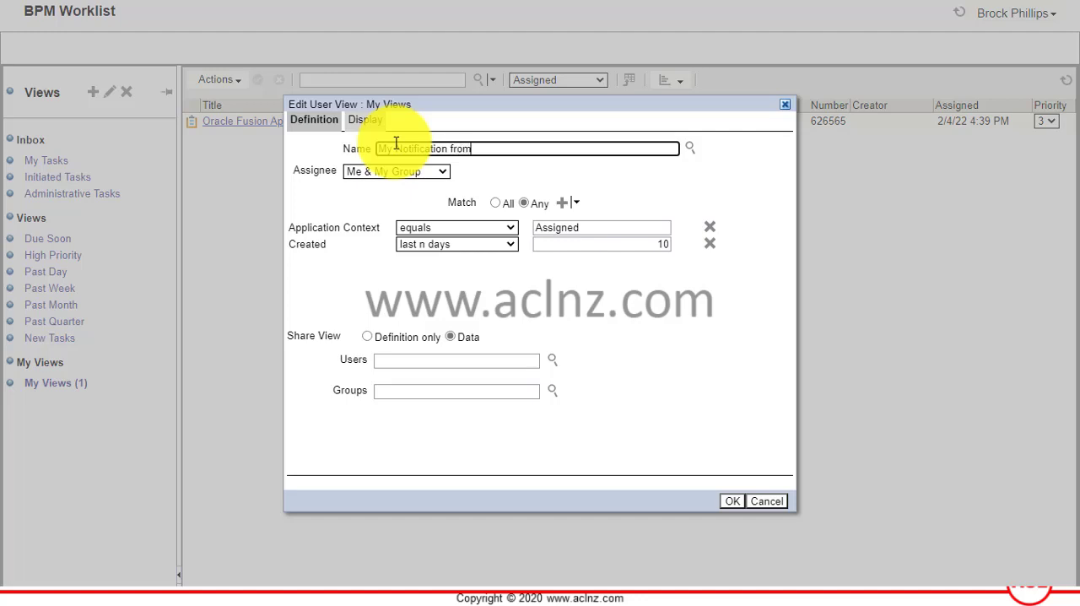
type("all")
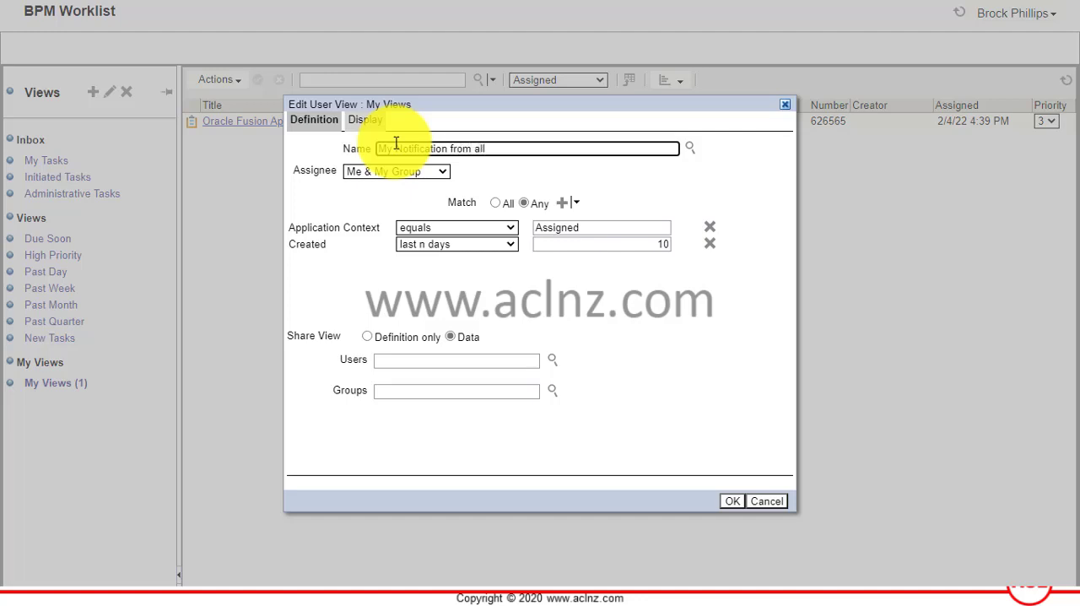
type("Fusion")
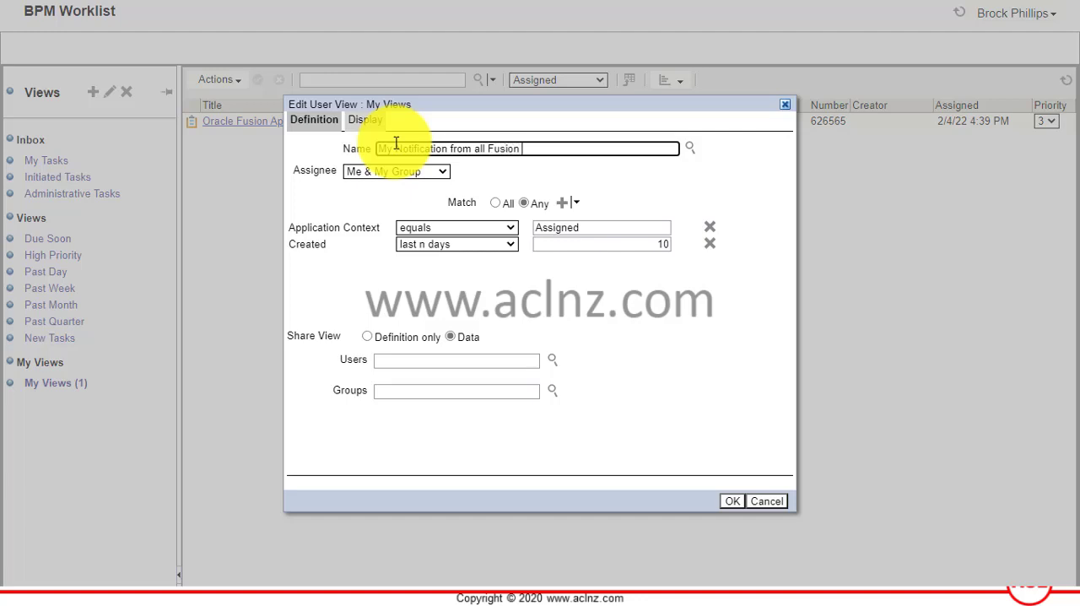
type("Application Sour")
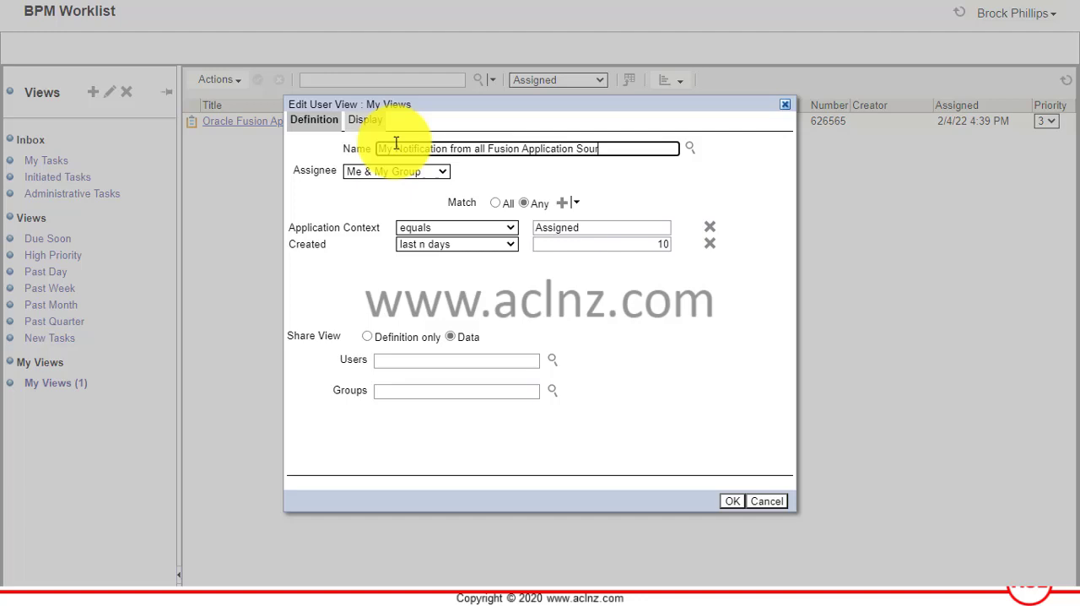
type("ces")
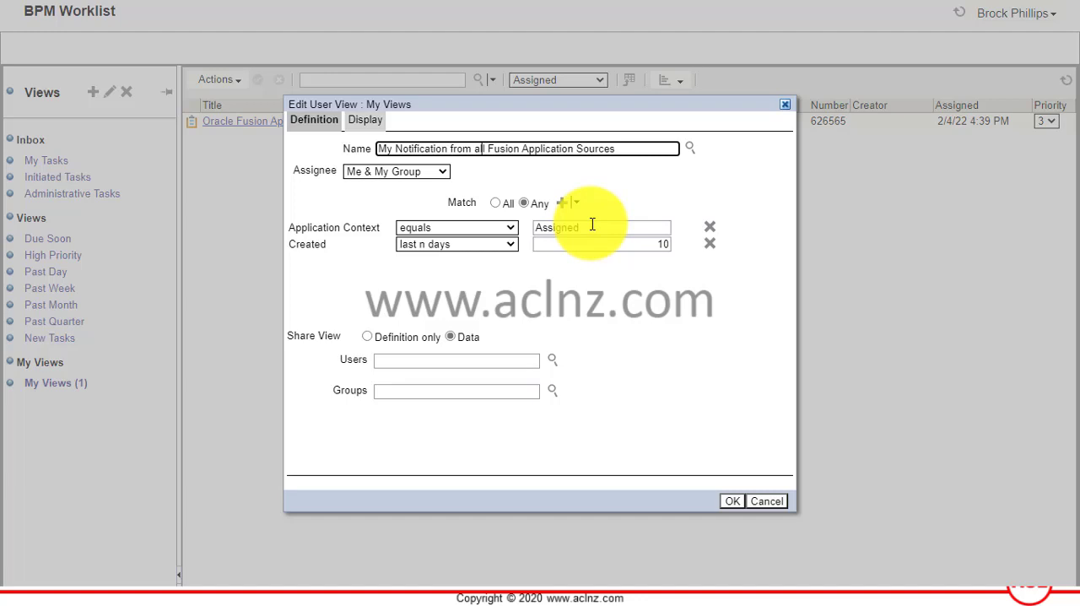
mouse_move(651, 243)
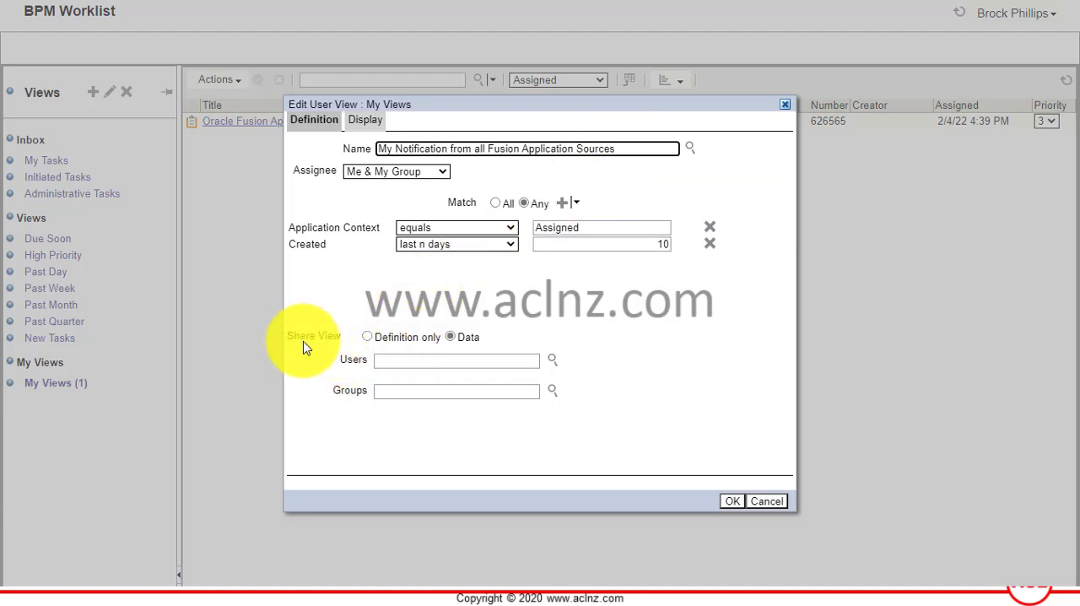
mouse_move(561, 375)
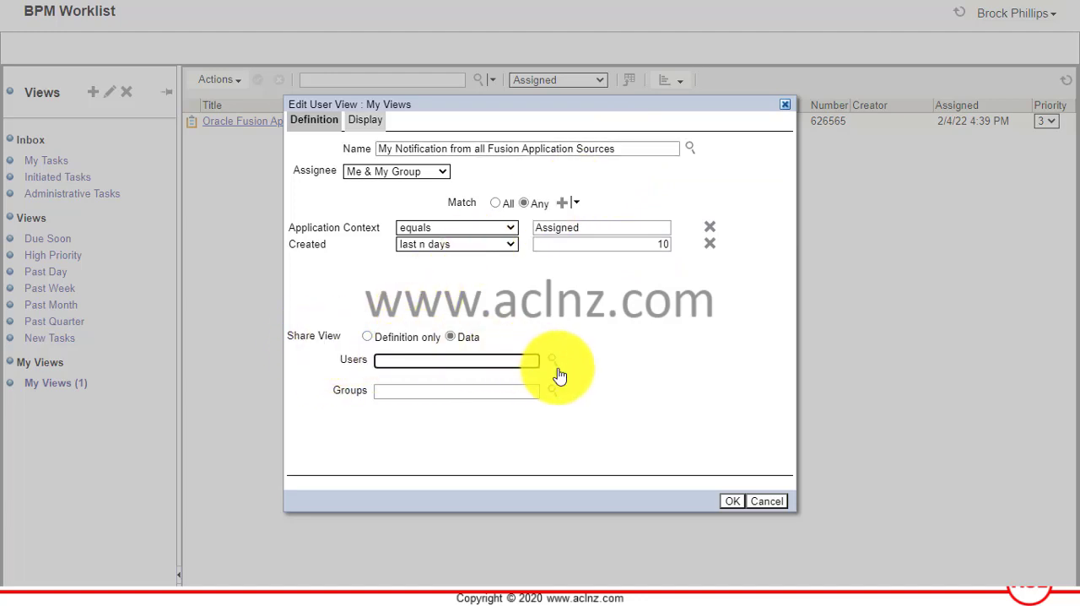
Launch the Identity Browser from the Share View Users field
left_click(550, 360)
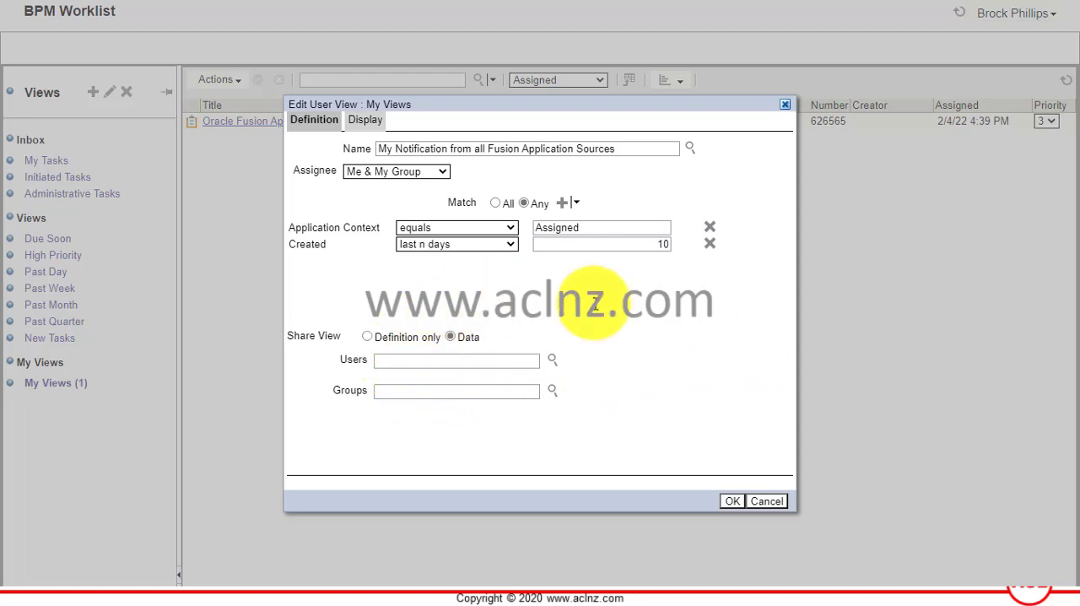
left_click(554, 361)
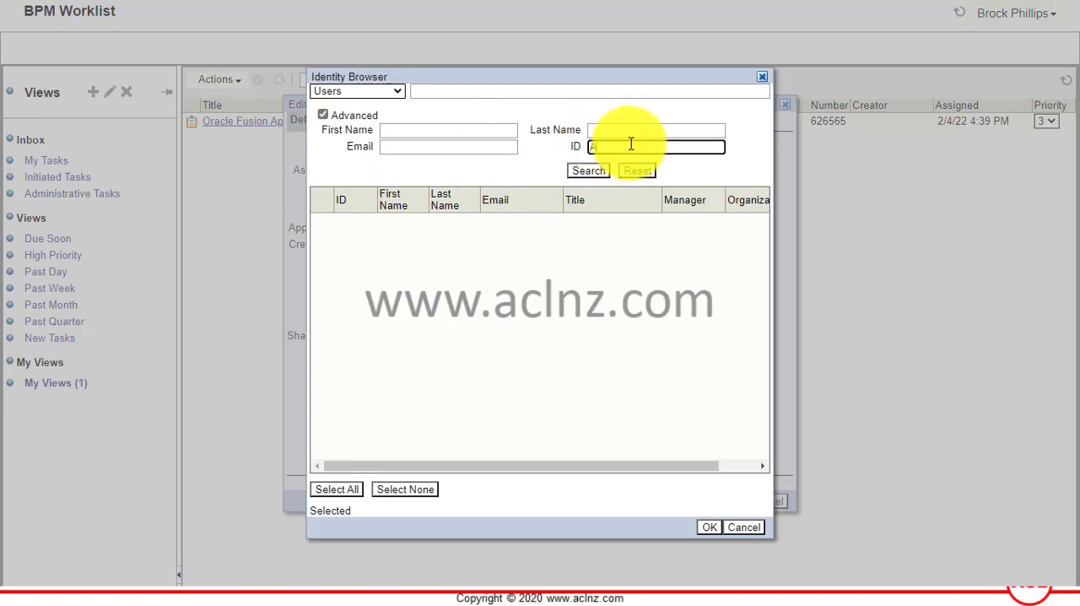
type("AMY.MARLIN")
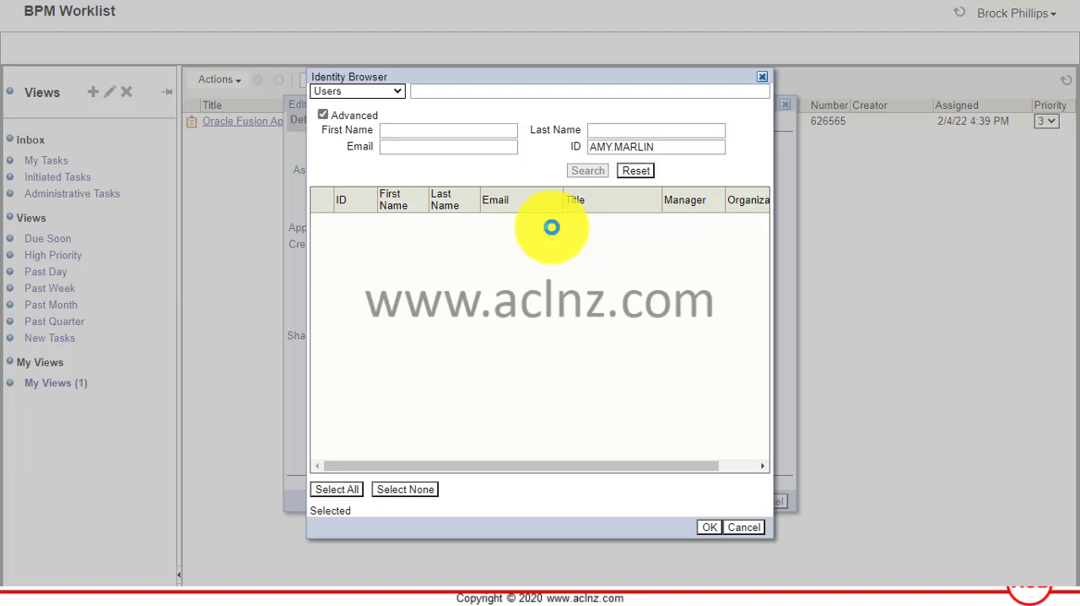
left_click(588, 169)
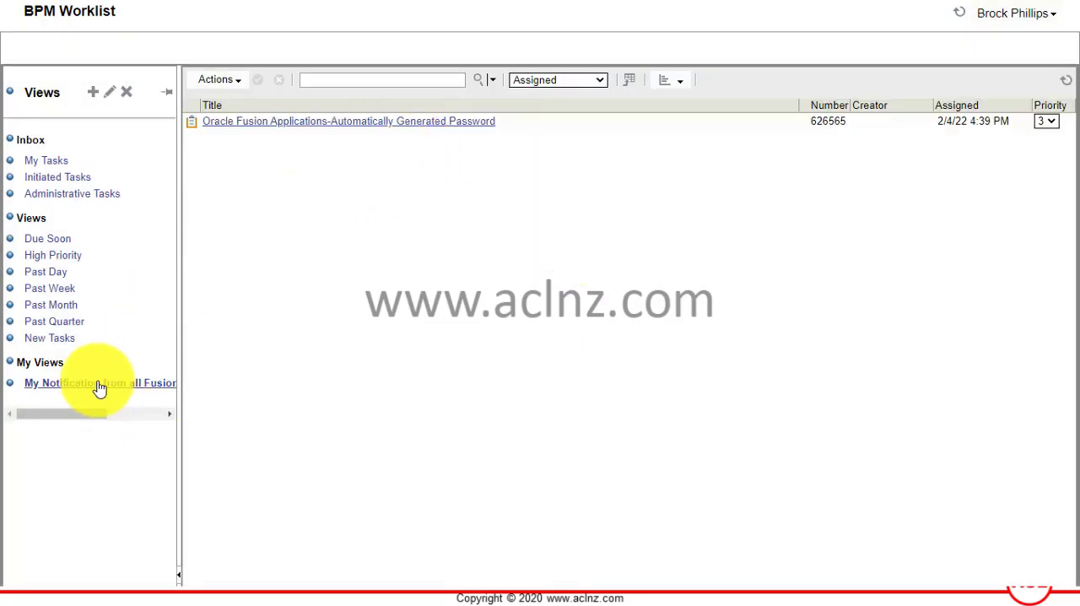
left_click_drag(105, 413, 151, 413)
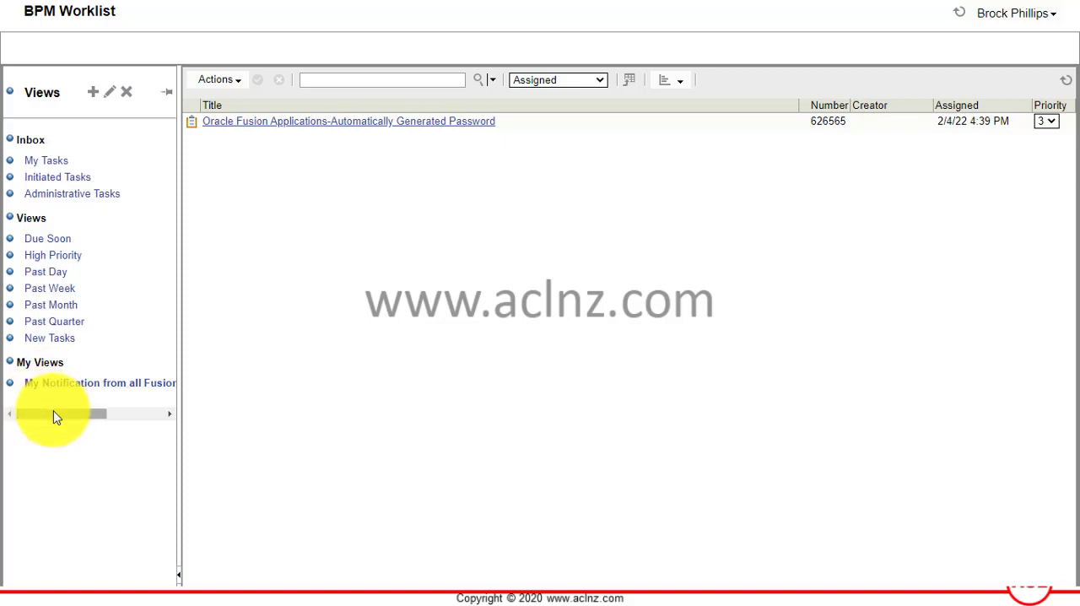
mouse_move(74, 385)
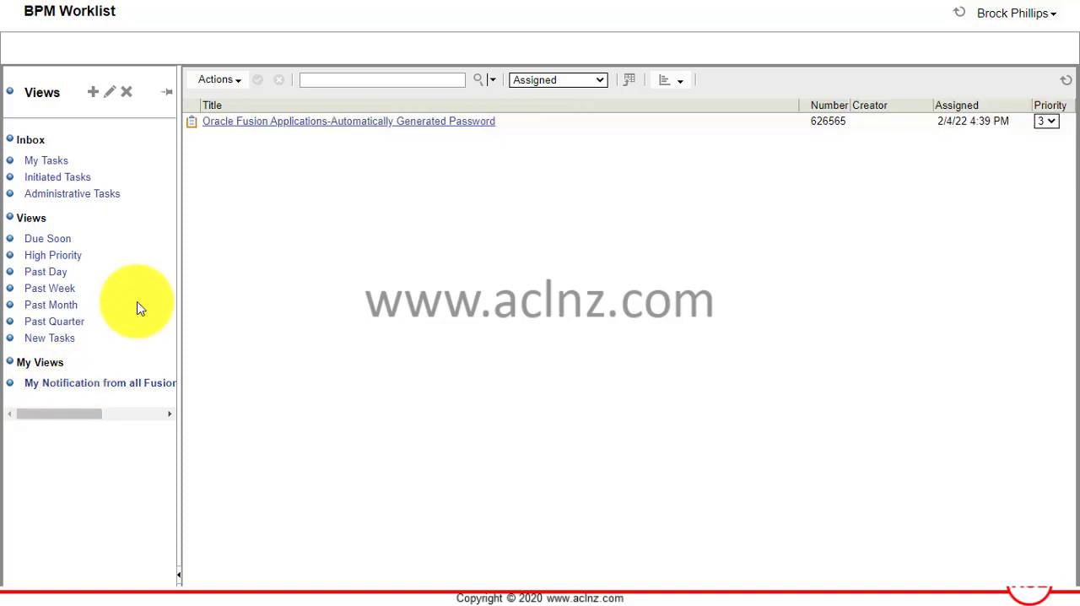
mouse_move(110, 94)
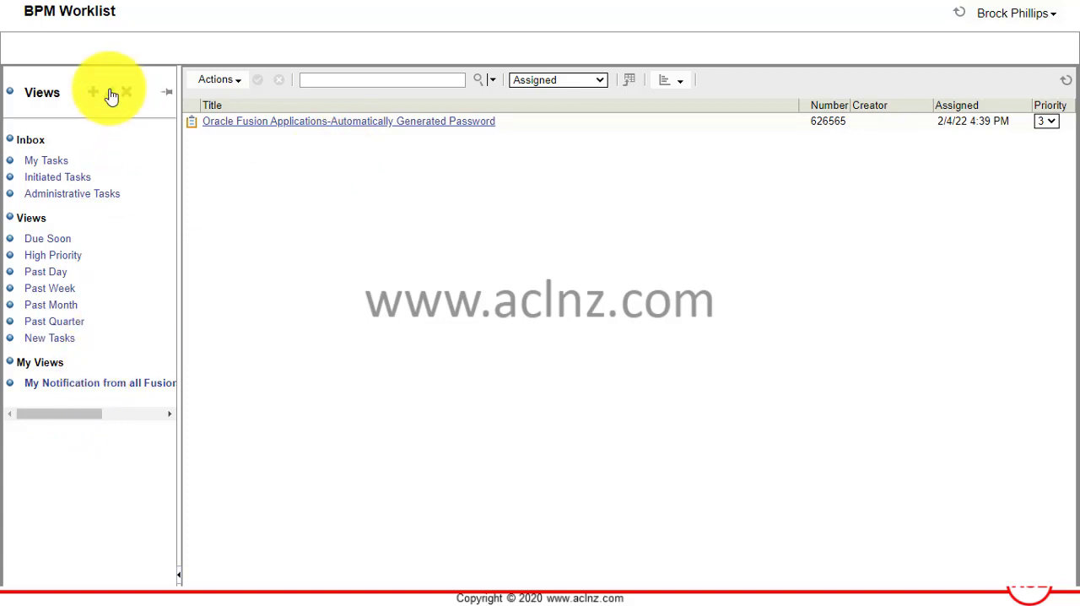
left_click(110, 92)
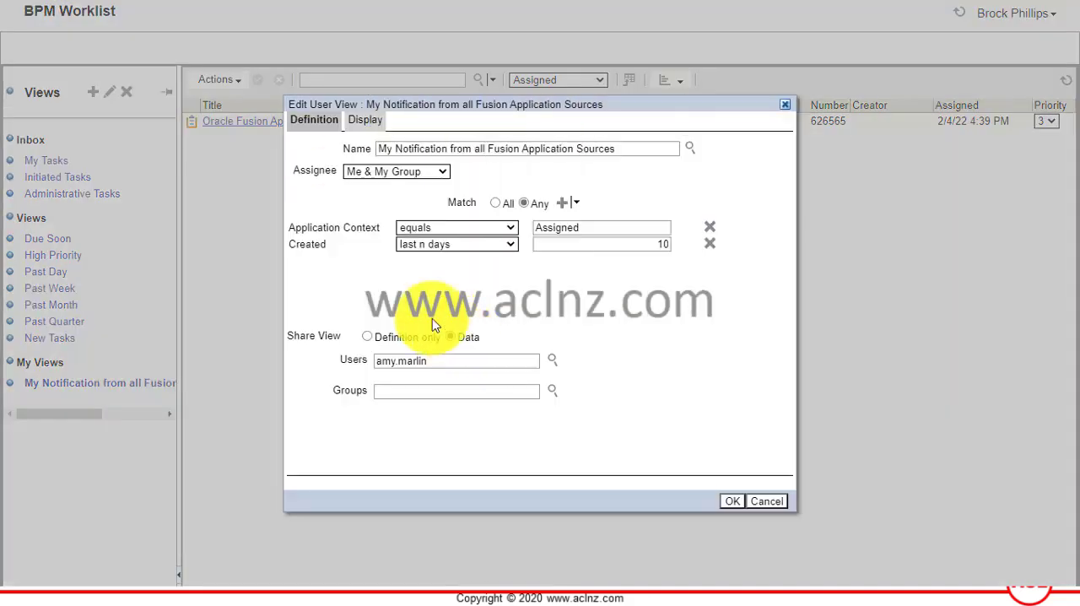